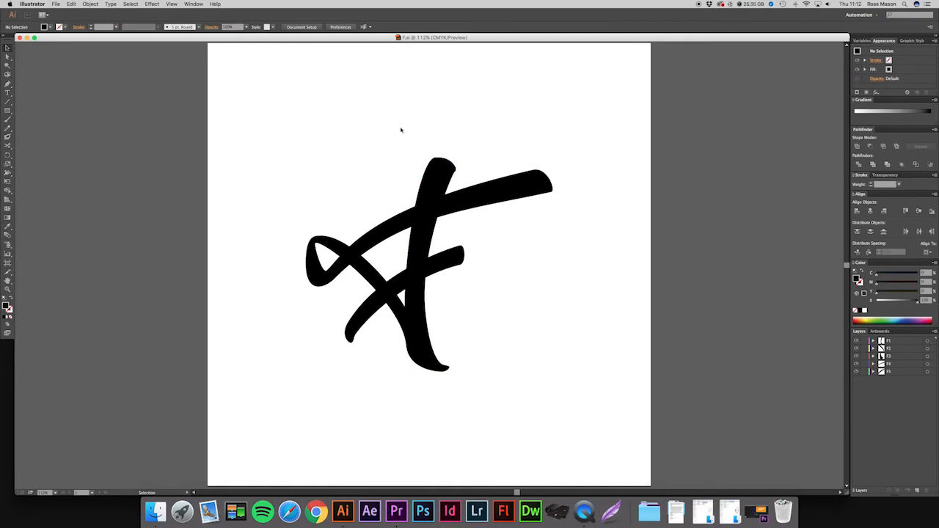
{"action": "mouse_move", "coordinate": [312, 308]}
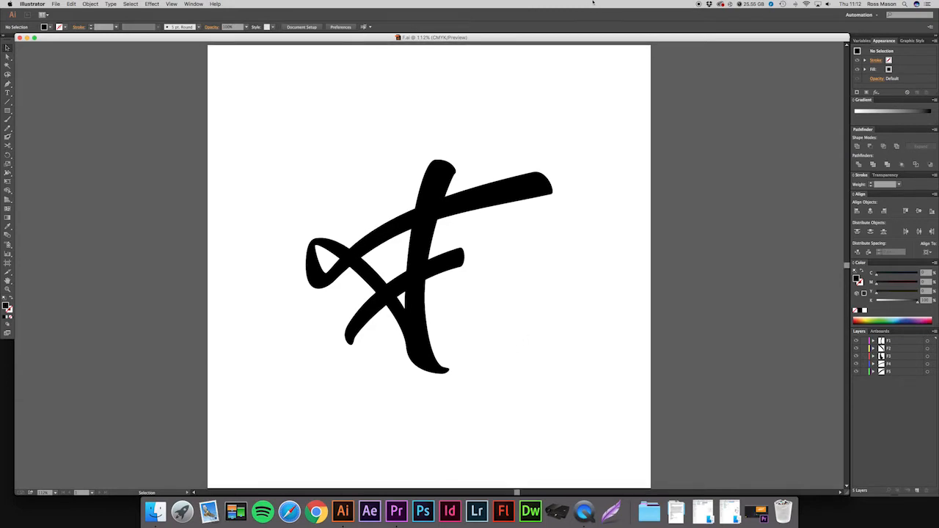
{"action": "mouse_move", "coordinate": [270, 238]}
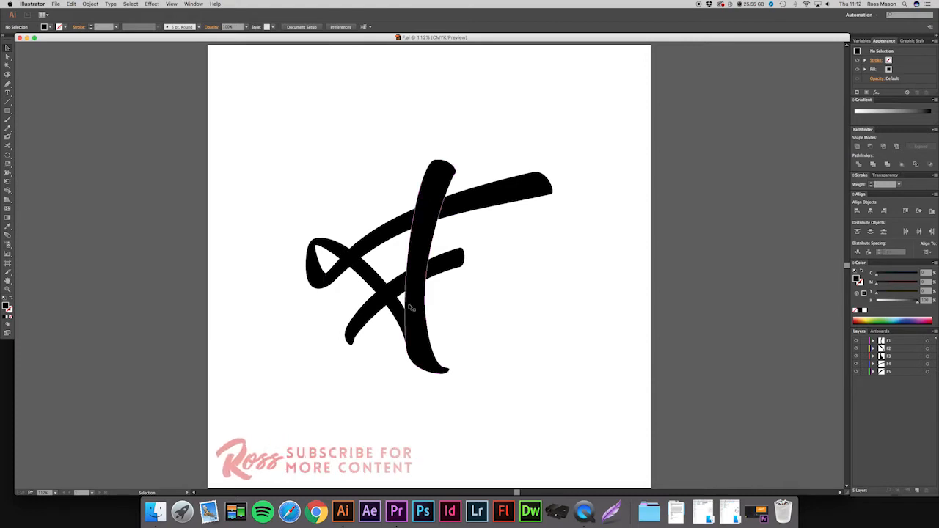
{"action": "mouse_move", "coordinate": [578, 401]}
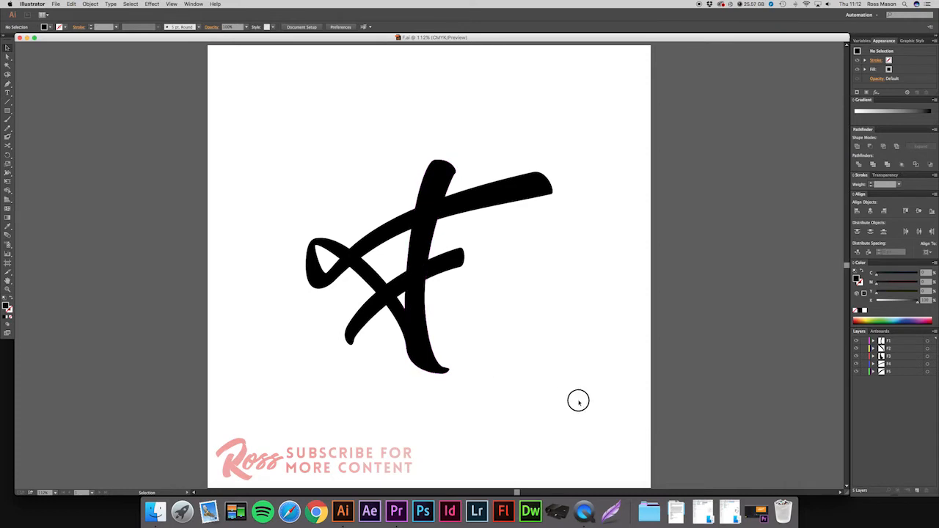
Unite all the selected F strokes into a single shape with Pathfinder
{"action": "left_click", "coordinate": [440, 294]}
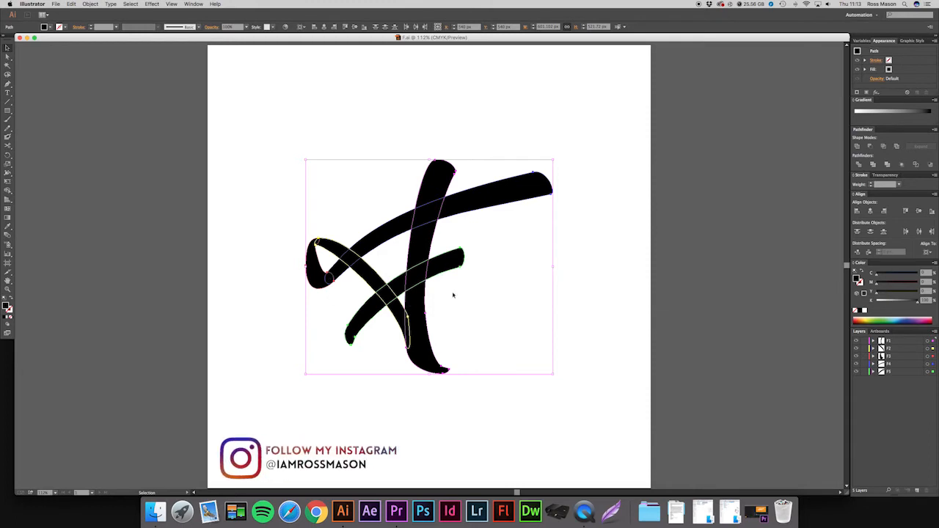
{"action": "mouse_move", "coordinate": [572, 263]}
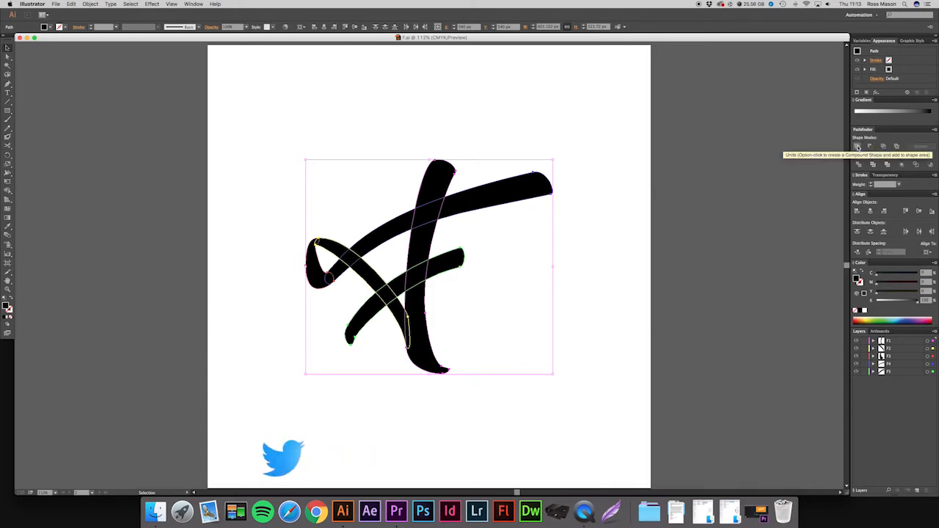
{"action": "left_click", "coordinate": [857, 147]}
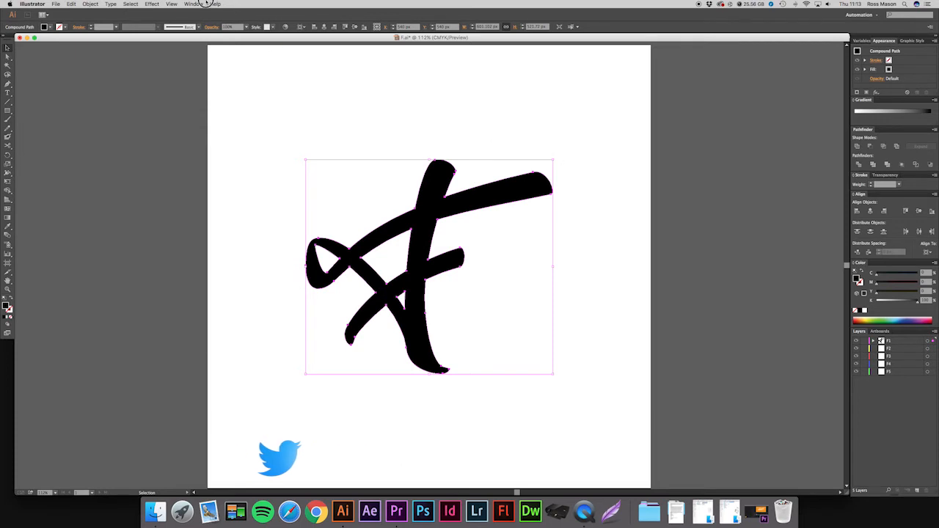
{"action": "left_click", "coordinate": [194, 3]}
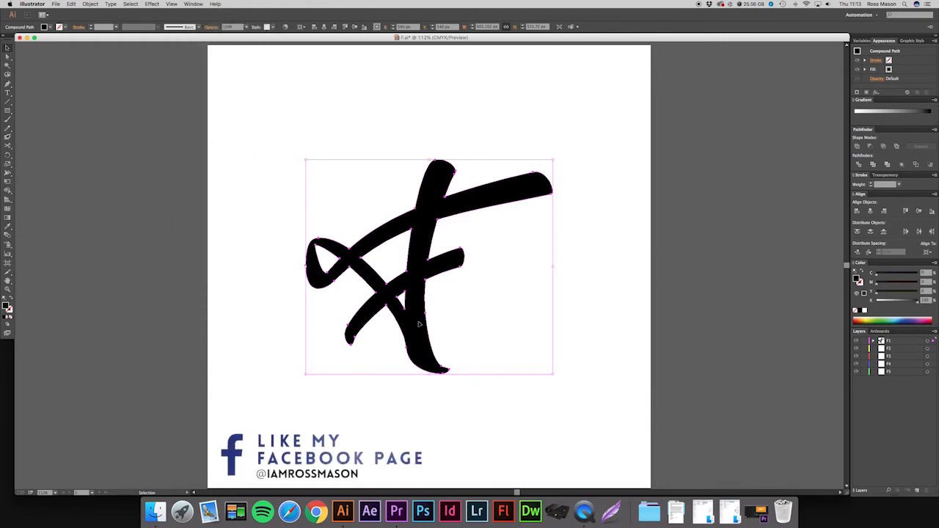
{"action": "mouse_move", "coordinate": [478, 276]}
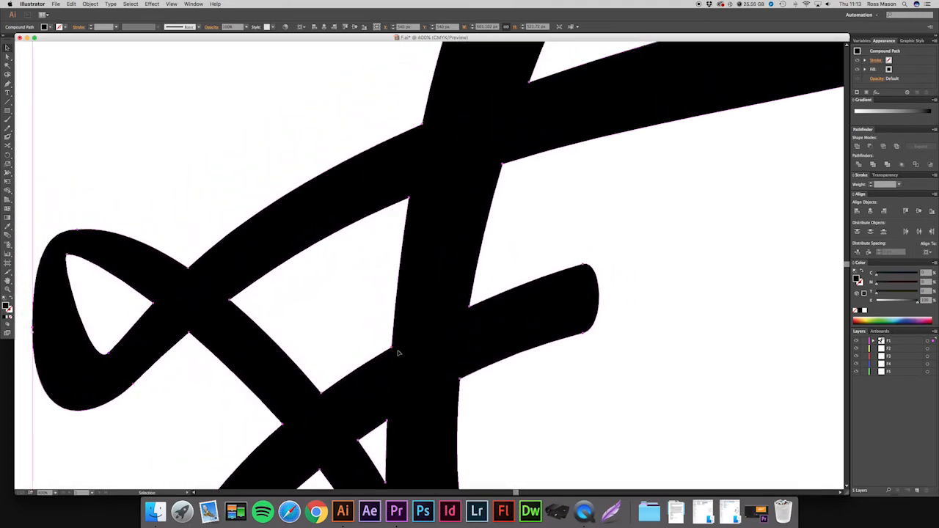
Deselect the letter and draw a small curved wedge at the crossbar–stem overlap
{"action": "left_click", "coordinate": [408, 202]}
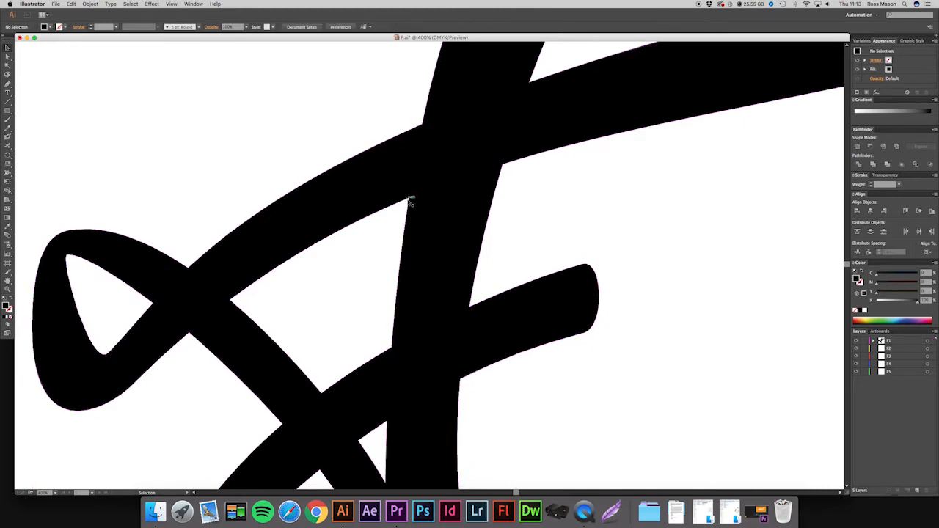
{"action": "mouse_move", "coordinate": [309, 164]}
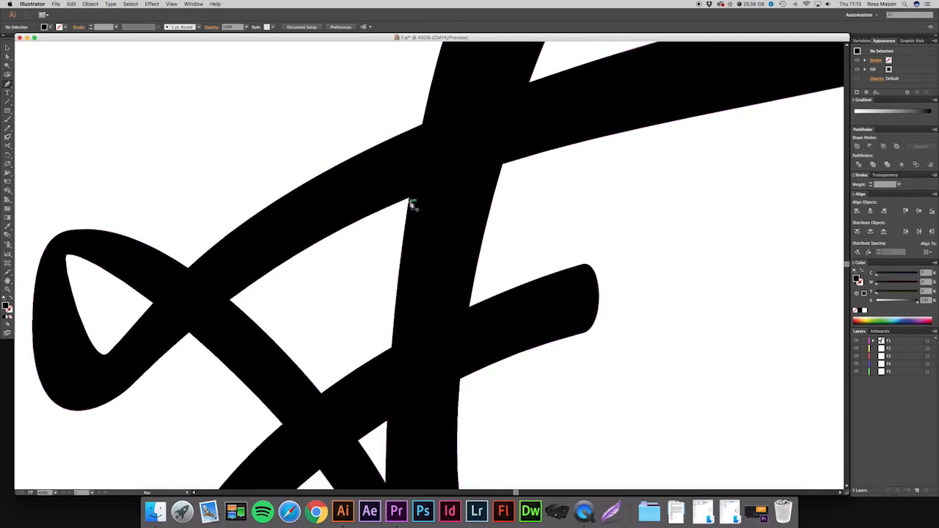
{"action": "mouse_move", "coordinate": [413, 199]}
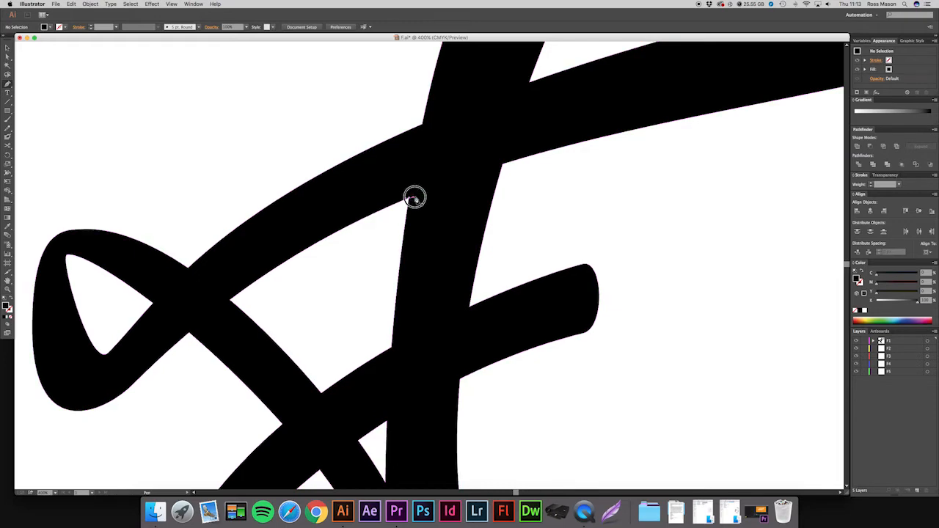
{"action": "mouse_move", "coordinate": [434, 186]}
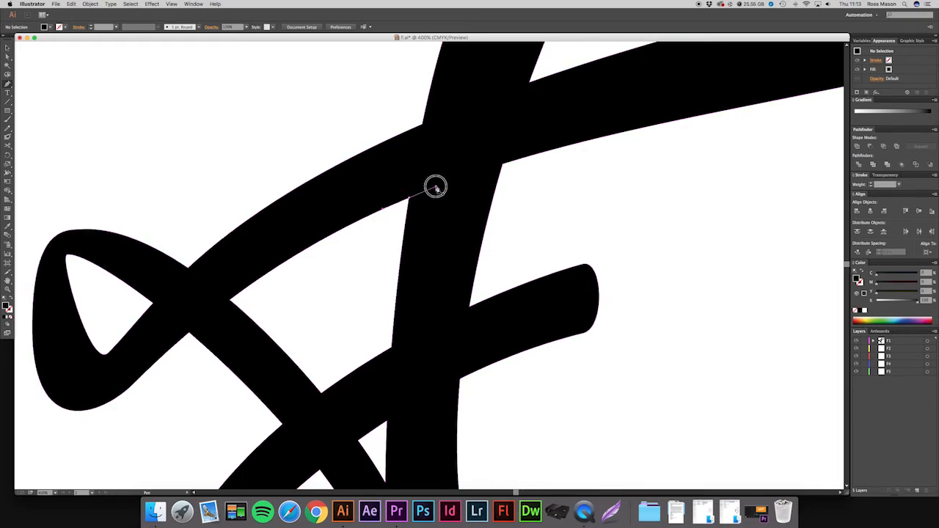
{"action": "mouse_move", "coordinate": [431, 189]}
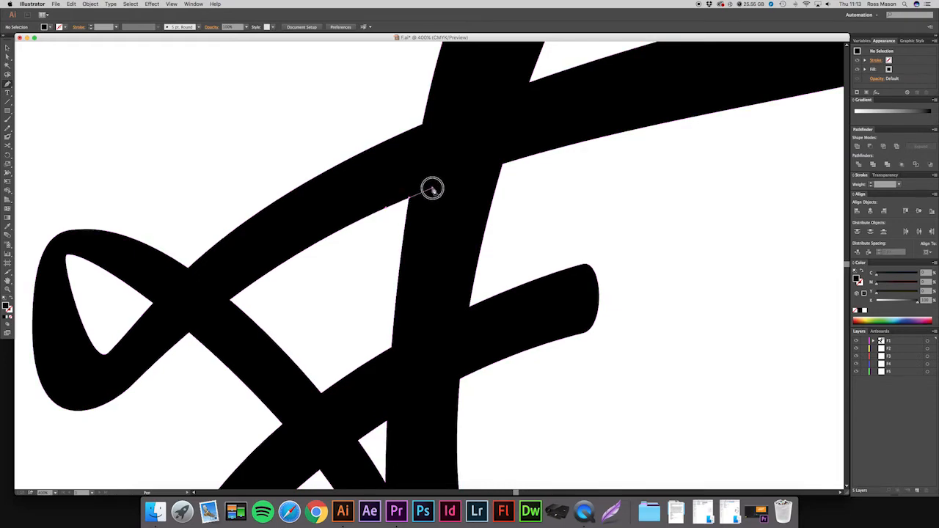
{"action": "left_click", "coordinate": [431, 188]}
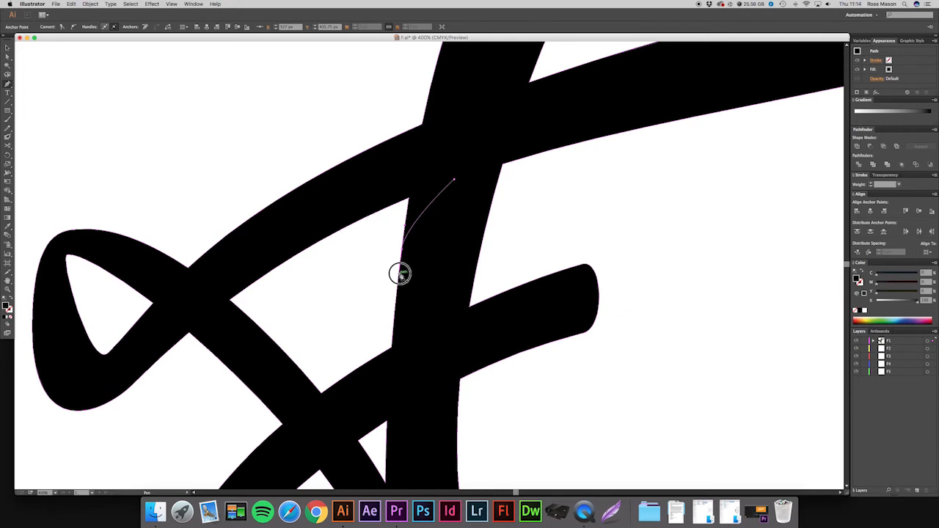
{"action": "left_click_drag", "start_coordinate": [399, 275], "coordinate": [399, 220]}
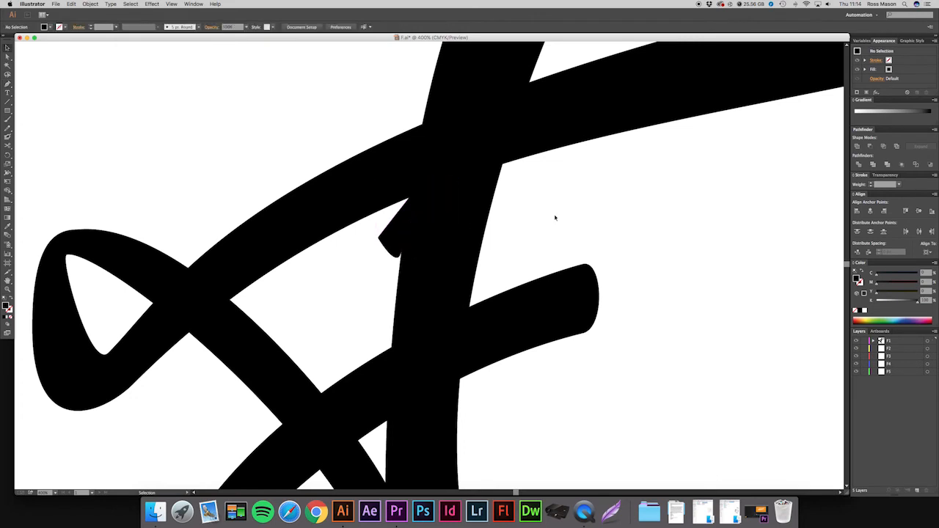
{"action": "mouse_move", "coordinate": [505, 233]}
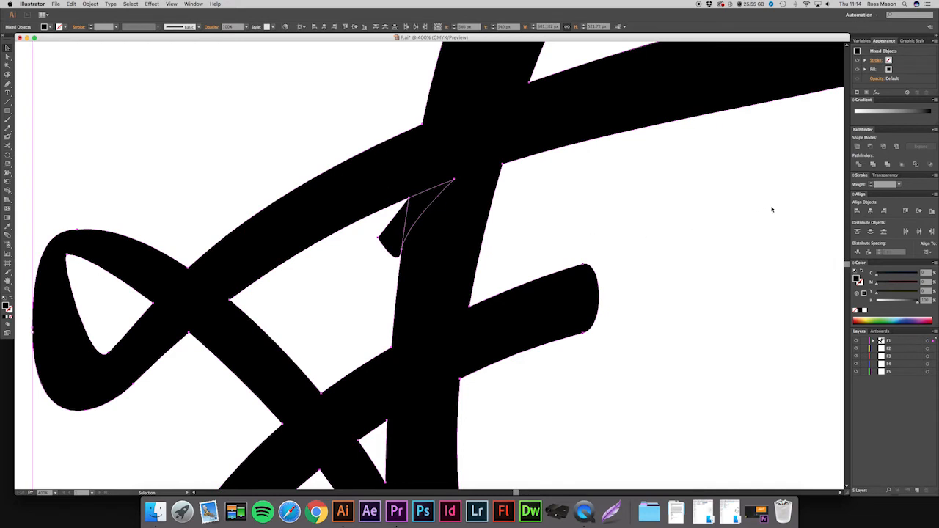
{"action": "mouse_move", "coordinate": [872, 147]}
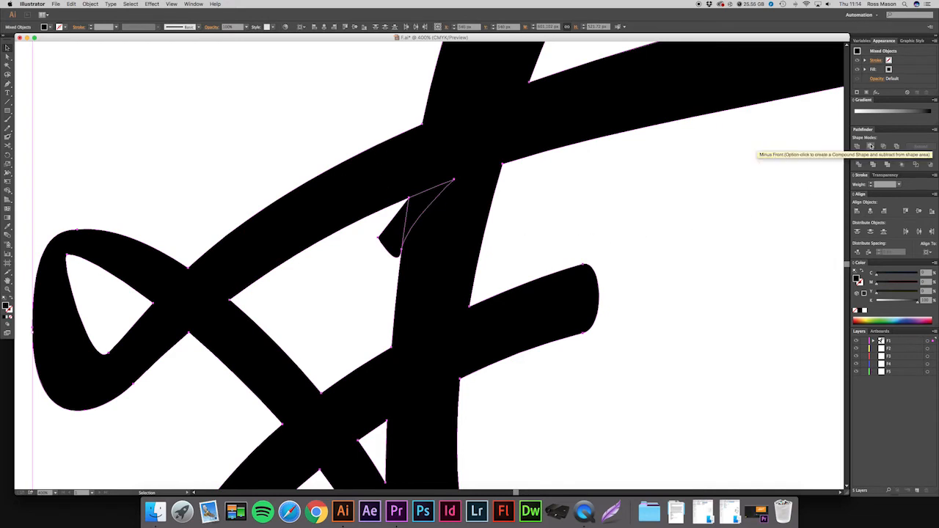
Cut the wedge out of the letter with Pathfinder Minus Front
{"action": "left_click", "coordinate": [871, 147]}
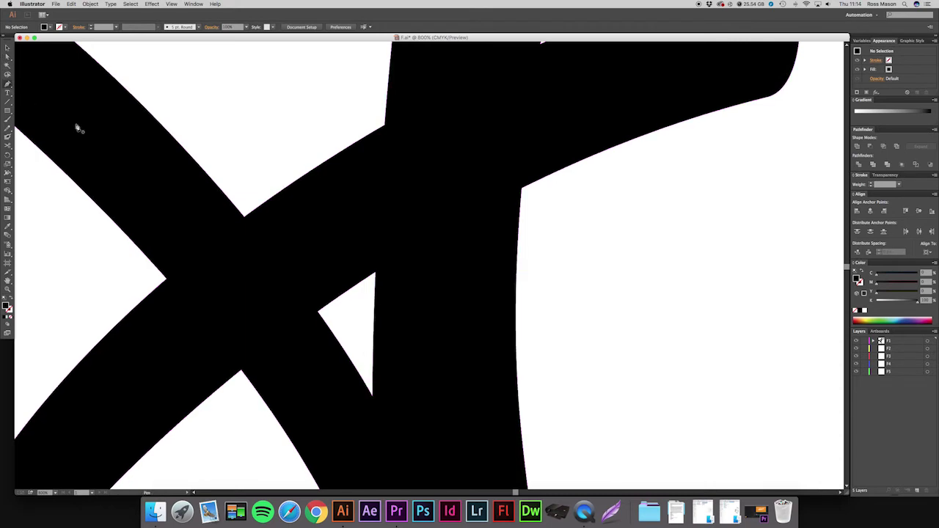
{"action": "mouse_move", "coordinate": [449, 293]}
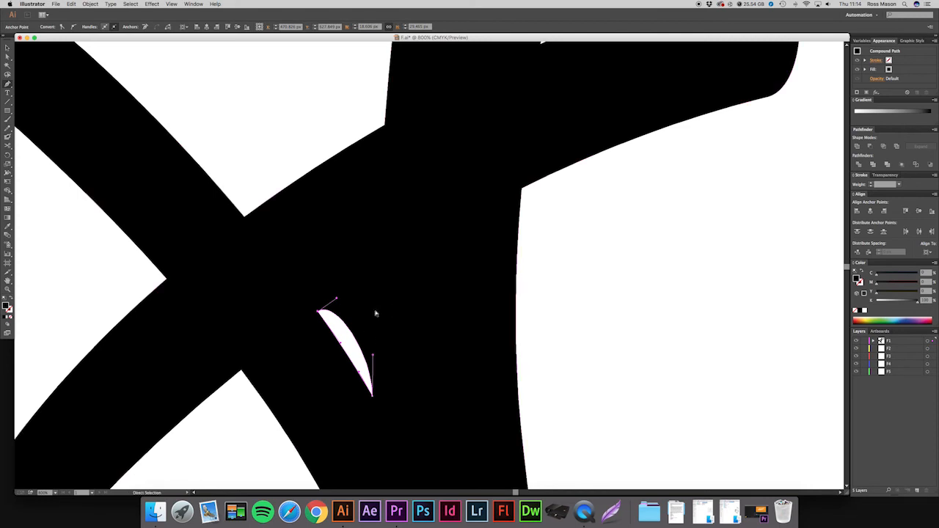
Outline a second small curved wedge inside the white gap at the lower crossing
{"action": "left_click", "coordinate": [376, 322]}
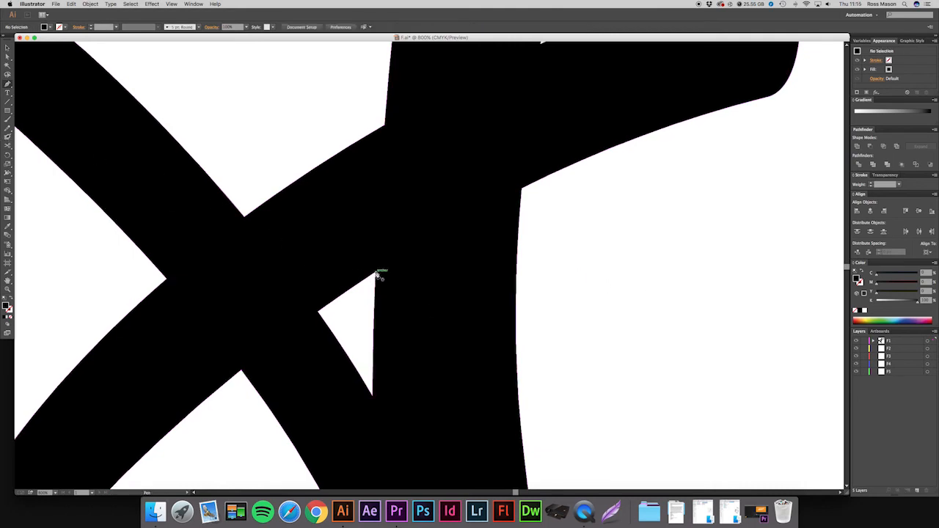
{"action": "mouse_move", "coordinate": [379, 275]}
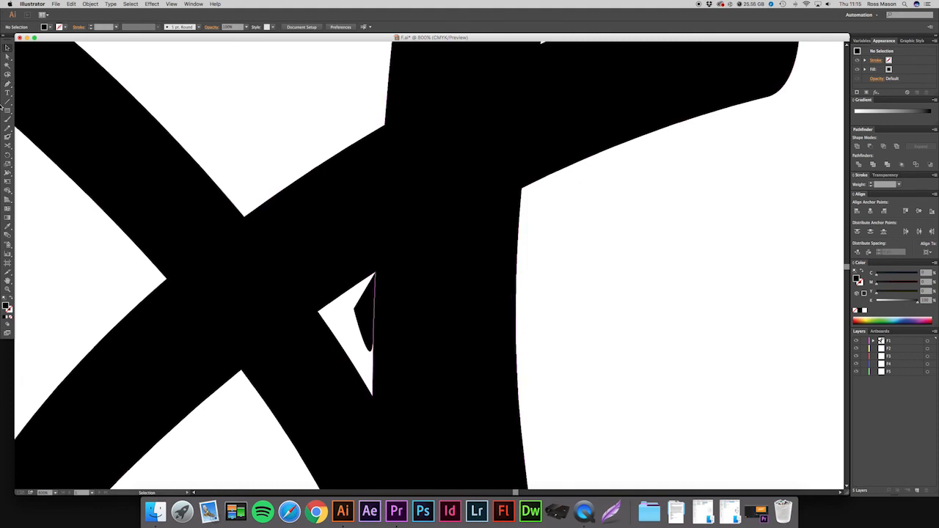
{"action": "mouse_move", "coordinate": [499, 317]}
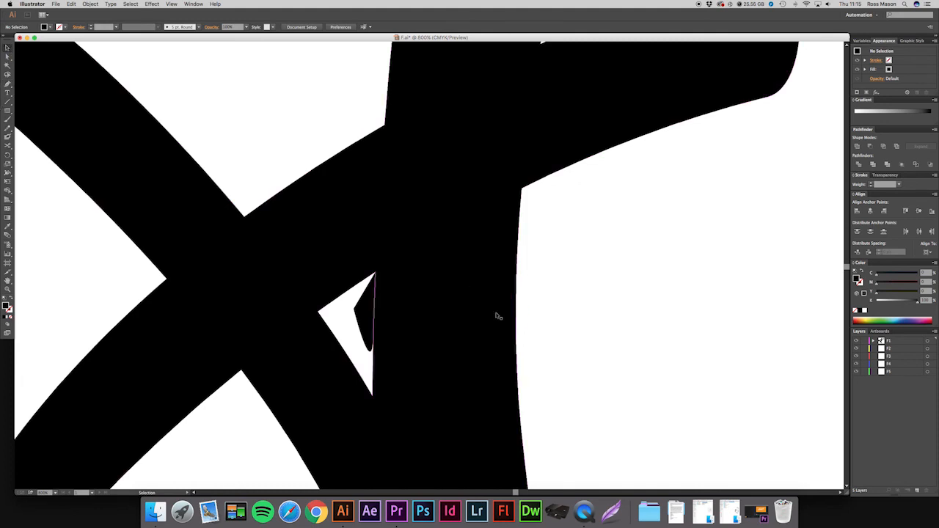
{"action": "mouse_move", "coordinate": [282, 278]}
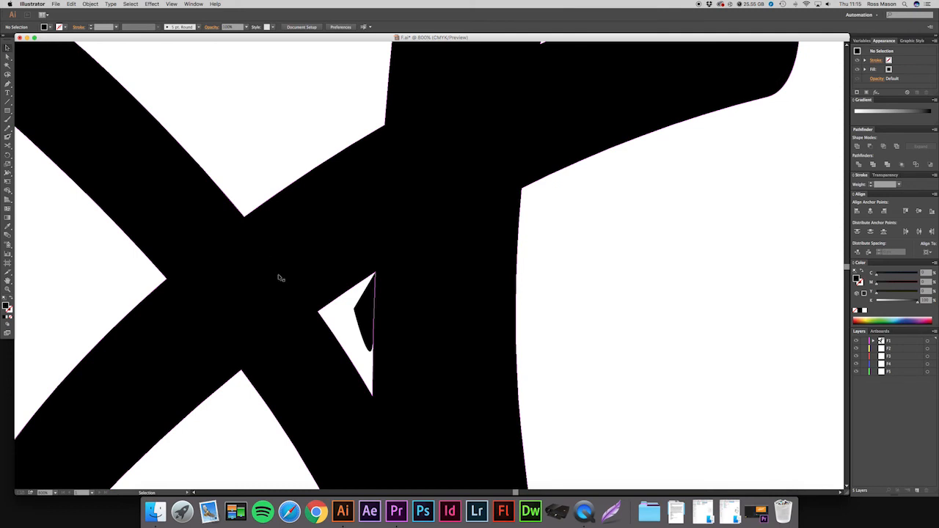
Select the second wedge with the letter and cut it out with Minus Front
{"action": "left_click_drag", "start_coordinate": [363, 234], "coordinate": [555, 359]}
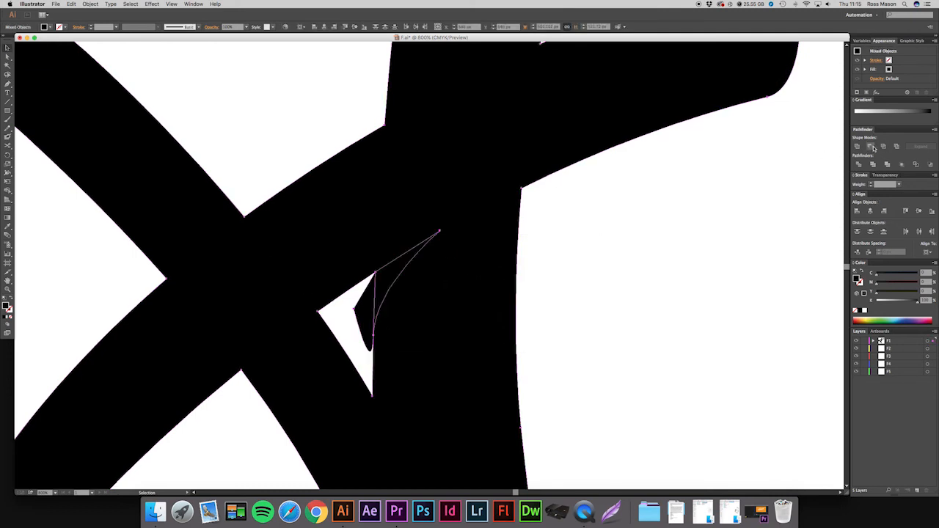
{"action": "left_click", "coordinate": [872, 147]}
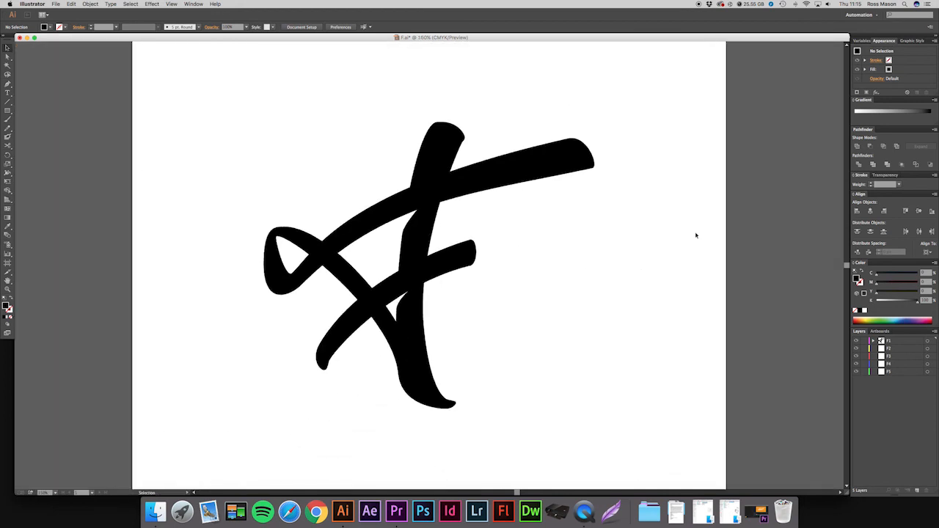
{"action": "left_click", "coordinate": [423, 227]}
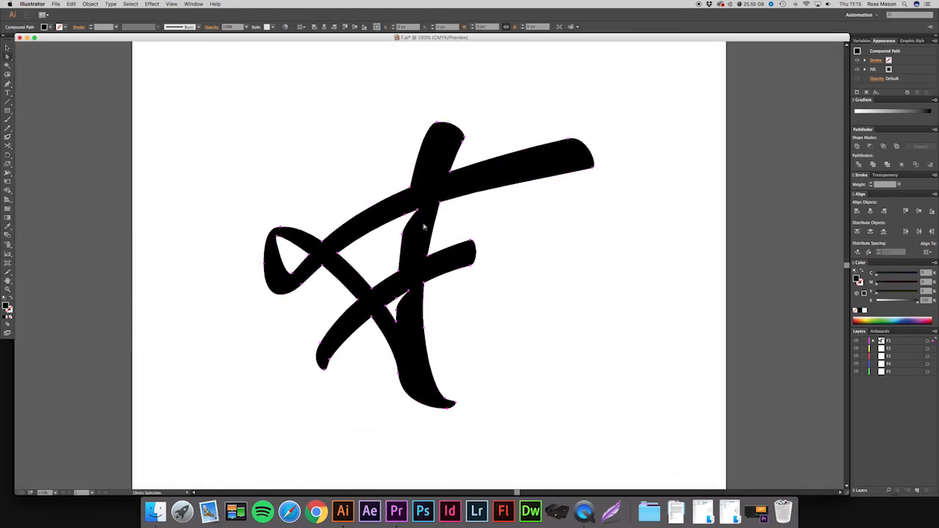
{"action": "left_click", "coordinate": [536, 220]}
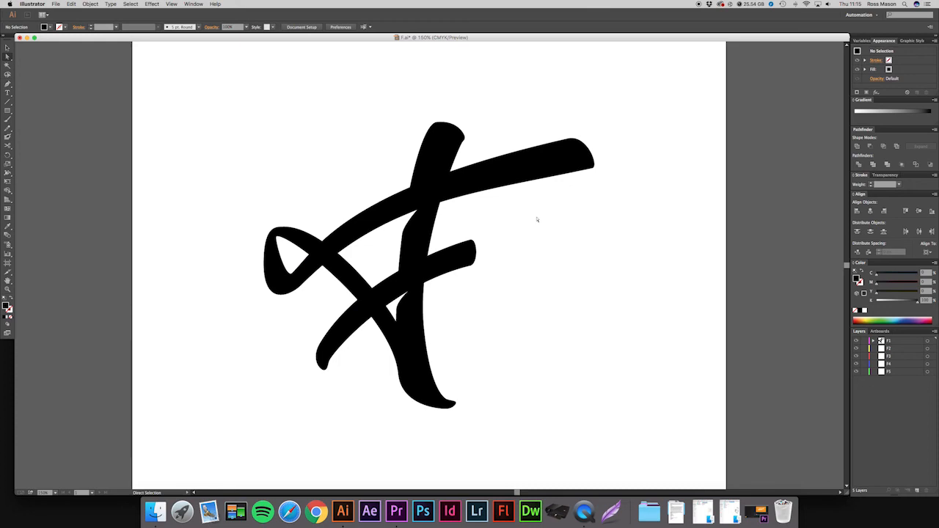